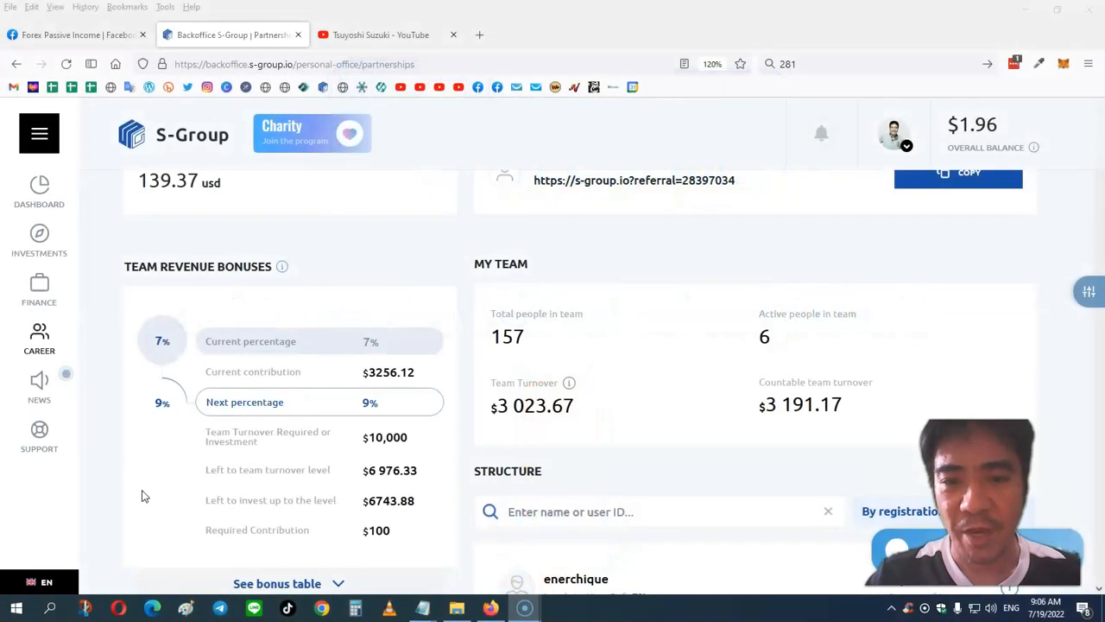
mouse_move(134, 484)
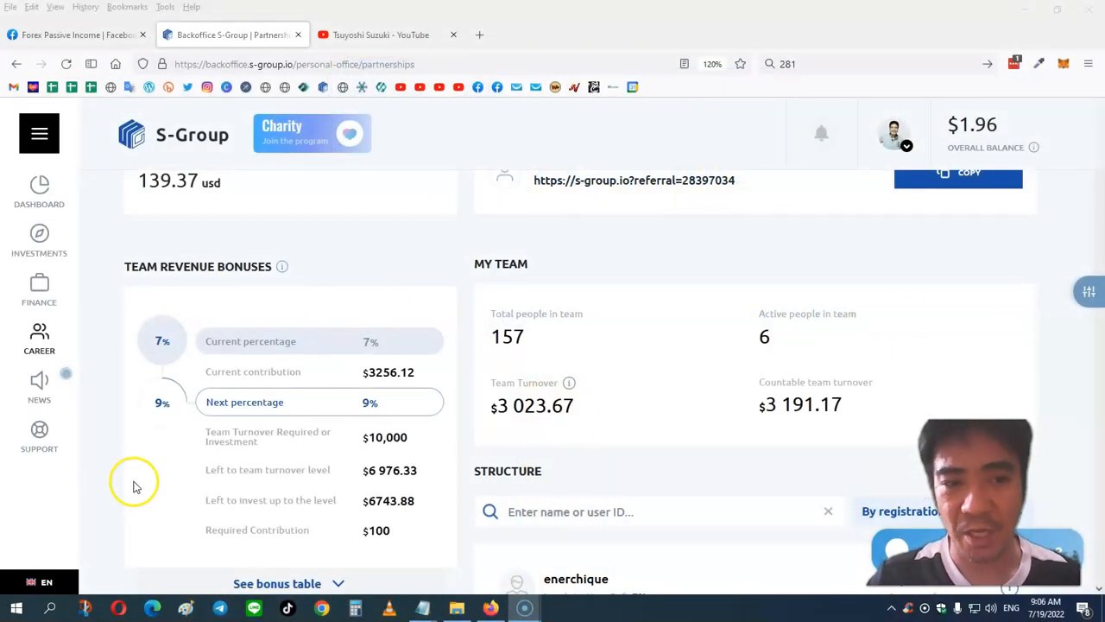
mouse_move(117, 435)
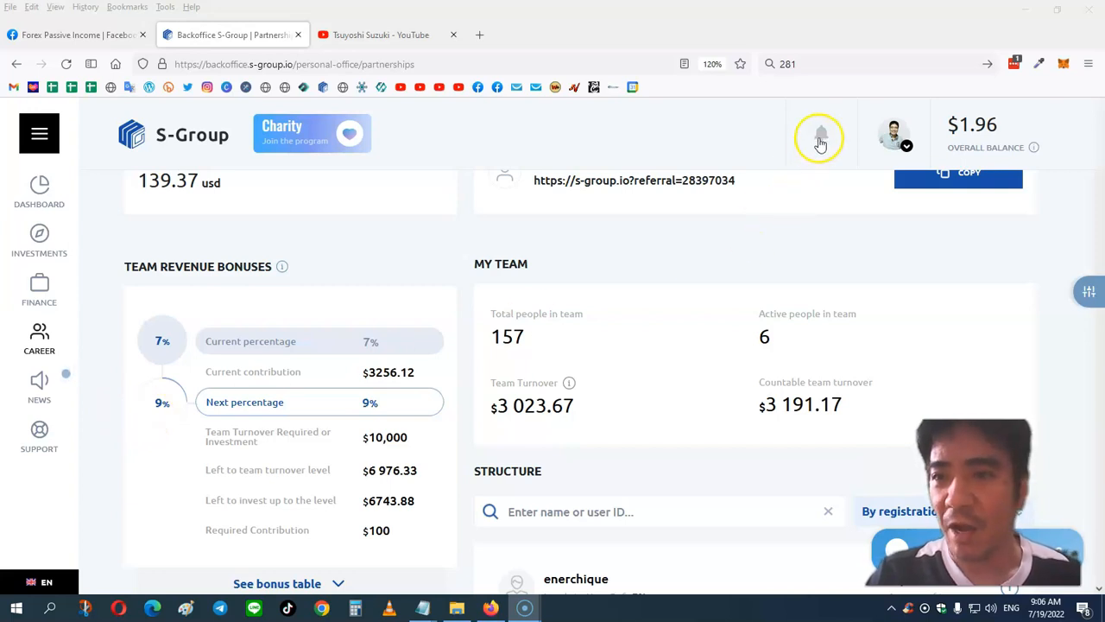
Step: Review the recent account notifications, then switch to the Forex Passive Income Facebook group
click(818, 137)
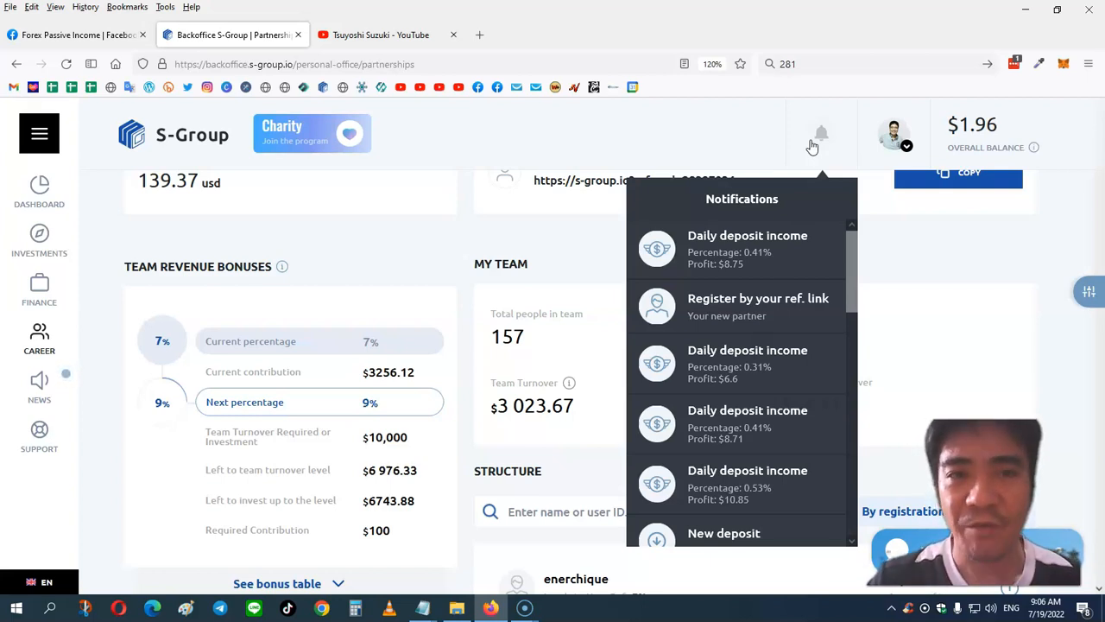
mouse_move(159, 138)
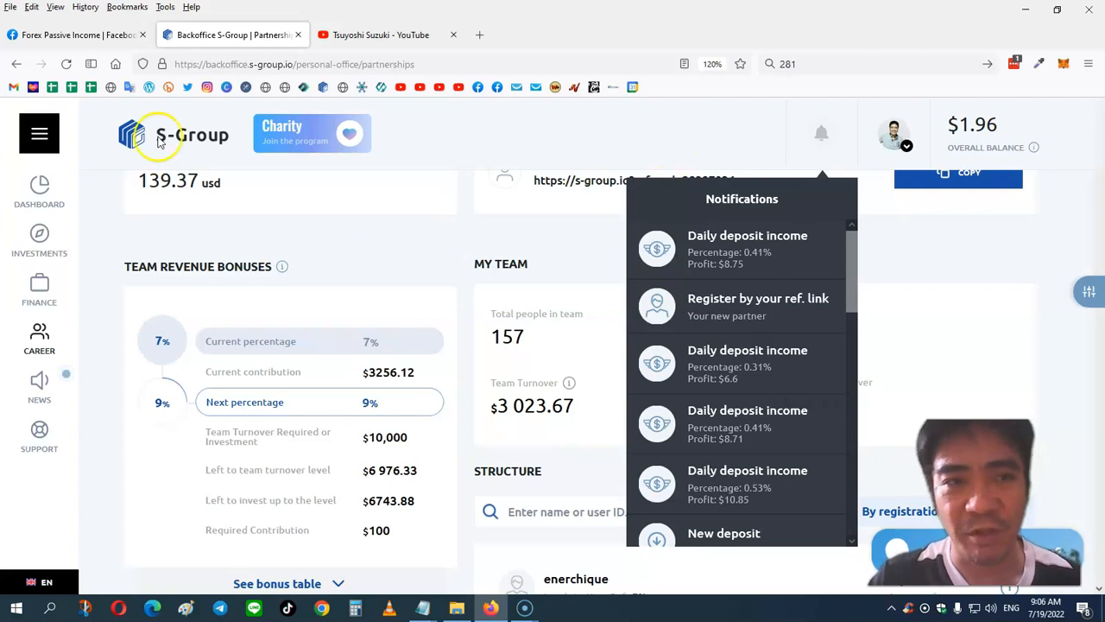
click(72, 34)
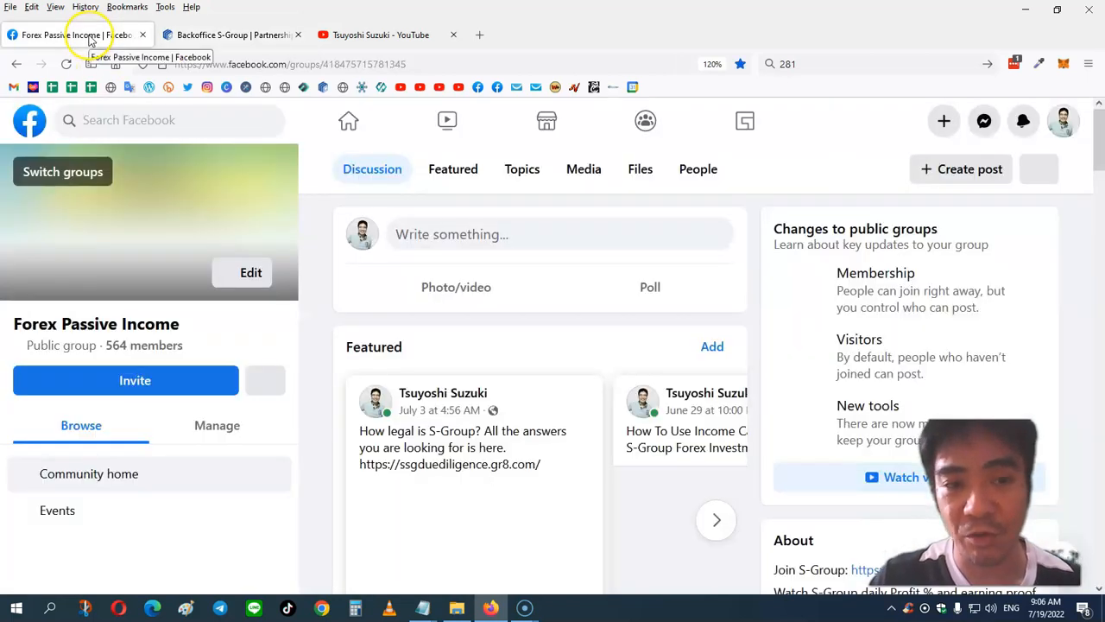